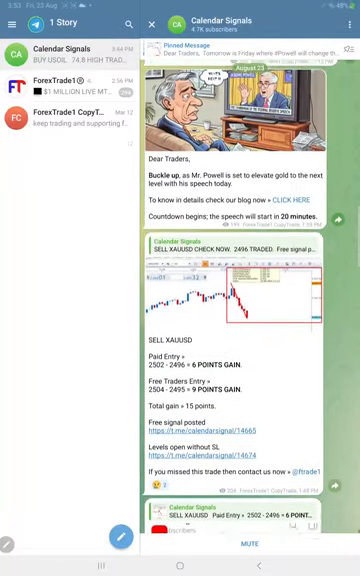
Scroll the Calendar Signals channel to today's SELL XAUUSD, BUY USOIL and SELL EURUSD signals with entry levels
{"action": "scroll", "scroll_direction": "down", "scroll_amount": 3}
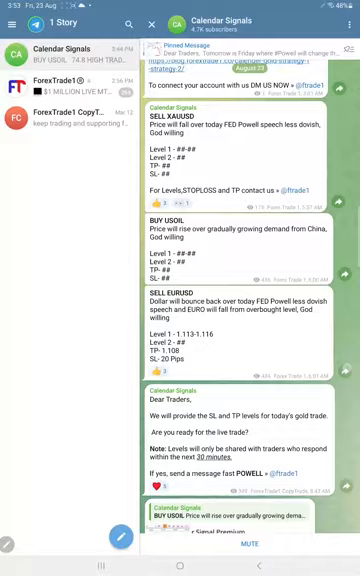
{"action": "scroll", "scroll_direction": "up", "scroll_amount": 3}
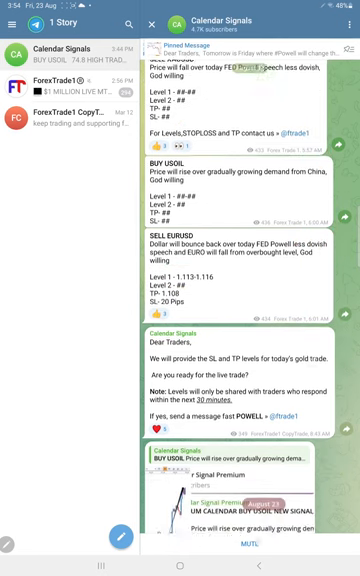
Scroll to the August 23 premium SELL XAUUSD signal and its five-points-gain profit update
{"action": "scroll", "scroll_direction": "down", "scroll_amount": 3}
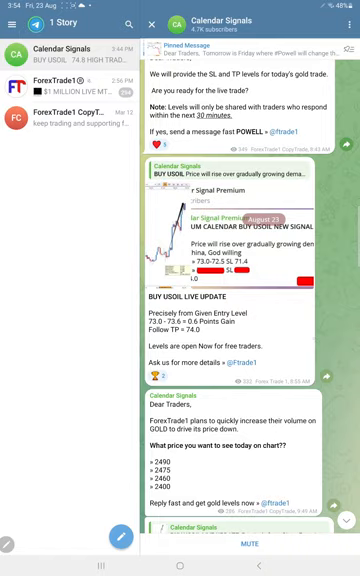
{"action": "scroll", "scroll_direction": "down", "scroll_amount": 3}
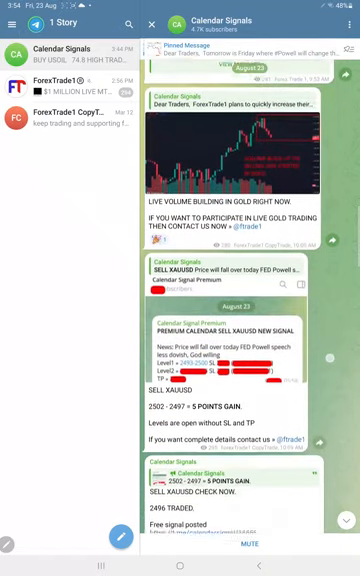
{"action": "scroll", "scroll_direction": "up", "scroll_amount": 3}
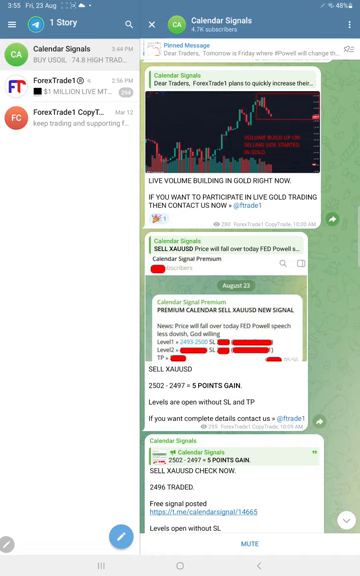
{"action": "left_click", "coordinate": [240, 310]}
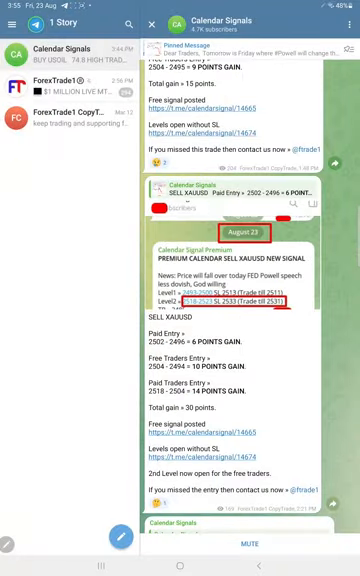
Scroll through the XAUUSD gain posts and performance summary to the BUY USOIL 74.5 high traded update
{"action": "scroll", "scroll_direction": "down", "scroll_amount": 3}
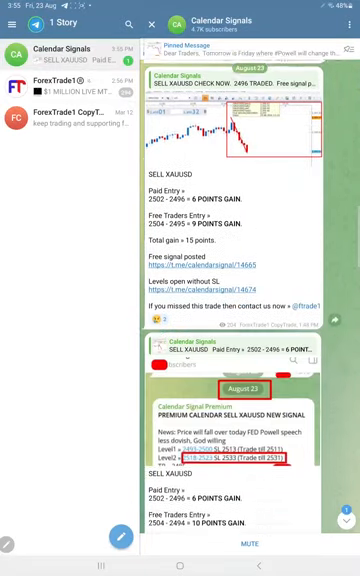
{"action": "scroll", "scroll_direction": "up", "scroll_amount": 3}
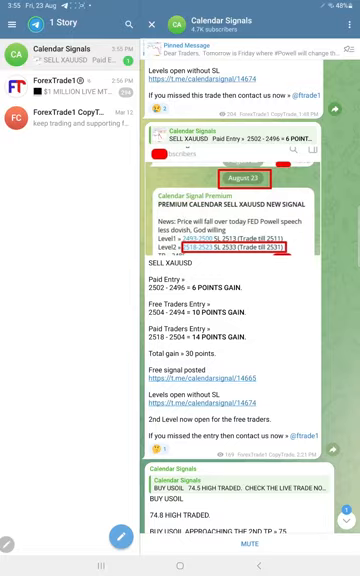
{"action": "scroll", "scroll_direction": "down", "scroll_amount": 3}
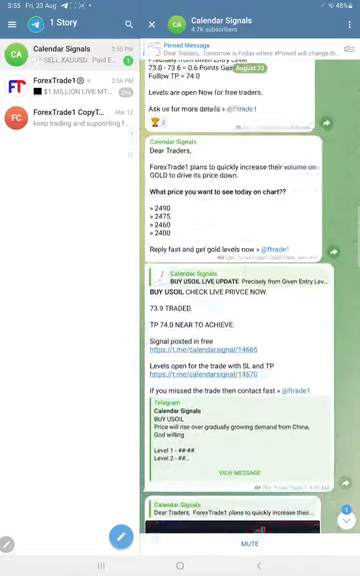
{"action": "scroll", "scroll_direction": "up", "scroll_amount": 3}
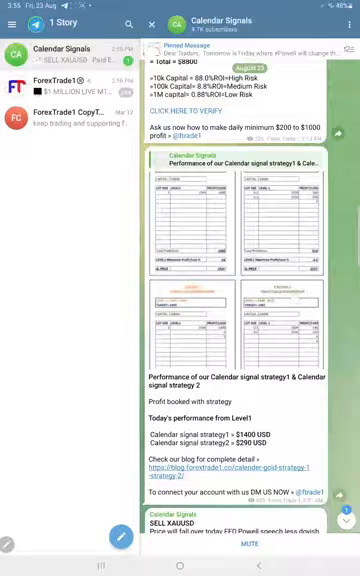
{"action": "scroll", "scroll_direction": "up", "scroll_amount": 3}
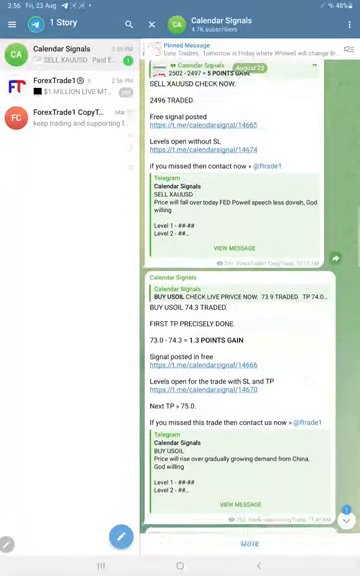
{"action": "scroll", "scroll_direction": "down", "scroll_amount": 3}
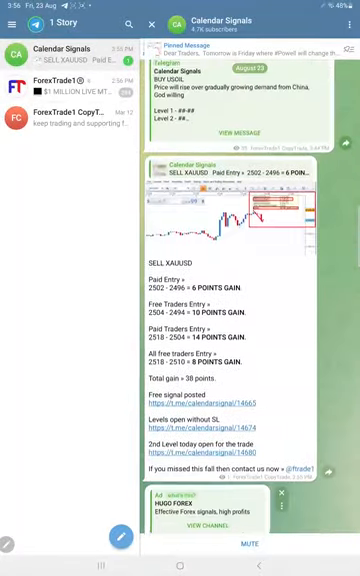
{"action": "scroll", "scroll_direction": "up", "scroll_amount": 3}
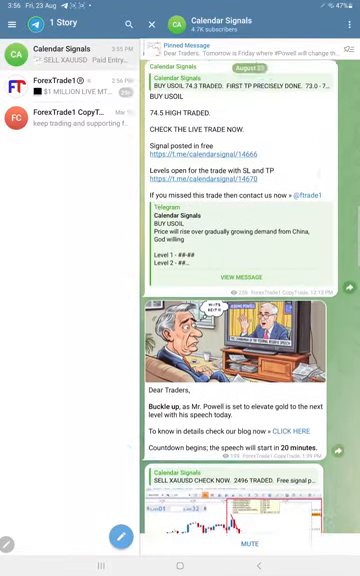
Scroll to the 'We will provide the SL and TP levels' gold message and the BUY USOIL live update
{"action": "scroll", "scroll_direction": "down", "scroll_amount": 3}
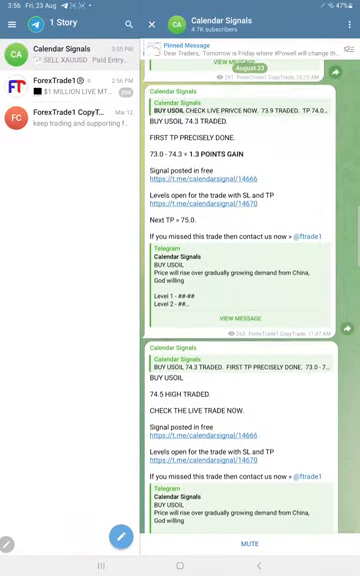
{"action": "scroll", "scroll_direction": "down", "scroll_amount": 3}
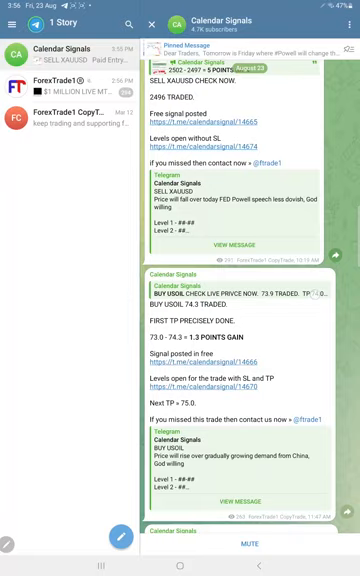
{"action": "scroll", "scroll_direction": "up", "scroll_amount": 3}
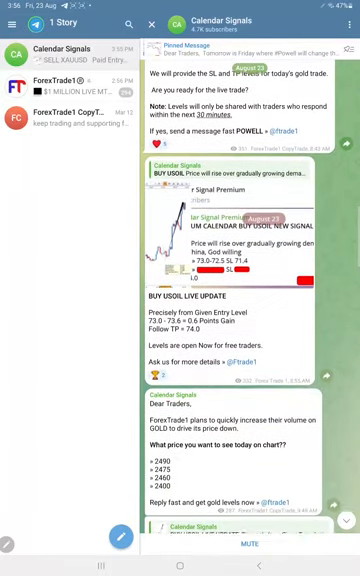
Scroll back over the gold profit and oil updates to the SELL EURUSD signal and 'Dear Traders' levels post
{"action": "scroll", "scroll_direction": "down", "scroll_amount": 3}
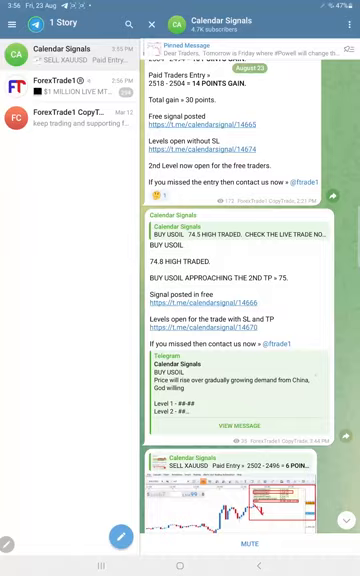
{"action": "scroll", "scroll_direction": "down", "scroll_amount": 3}
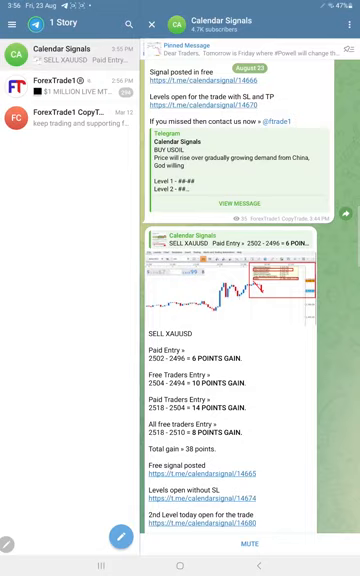
{"action": "scroll", "scroll_direction": "up", "scroll_amount": 3}
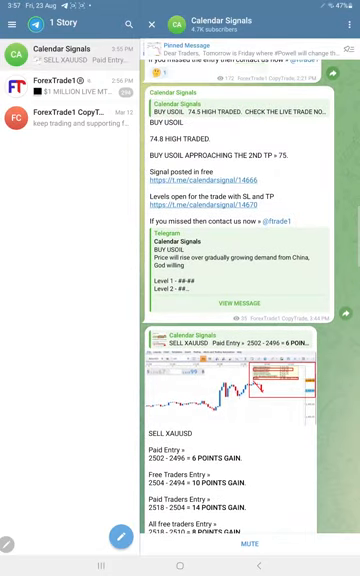
{"action": "scroll", "scroll_direction": "down", "scroll_amount": 3}
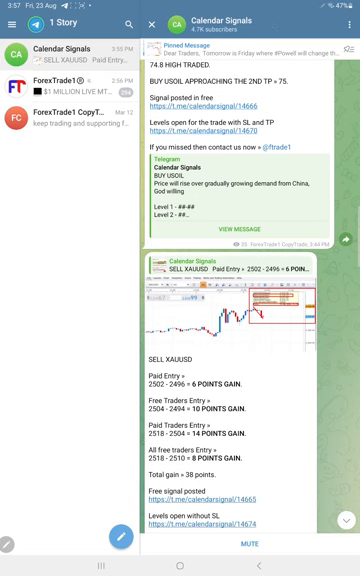
{"action": "scroll", "scroll_direction": "up", "scroll_amount": 3}
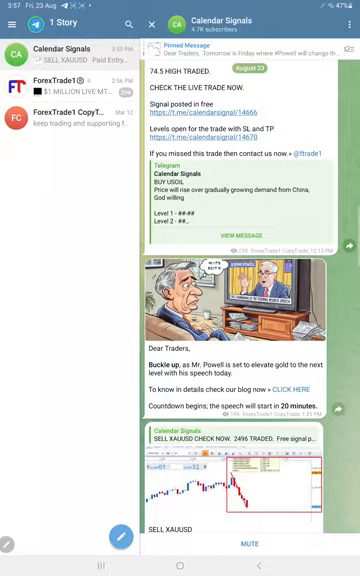
{"action": "scroll", "scroll_direction": "up", "scroll_amount": 3}
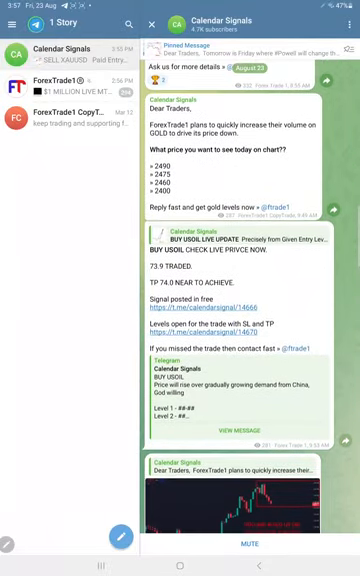
{"action": "scroll", "scroll_direction": "up", "scroll_amount": 3}
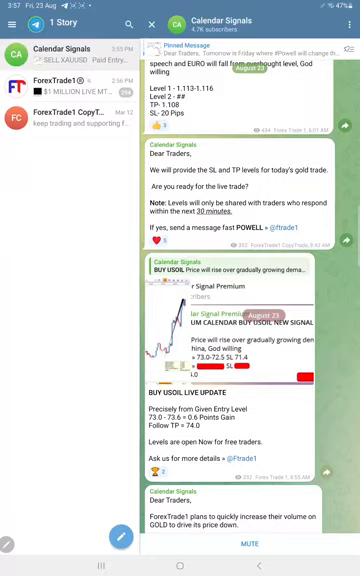
{"action": "scroll", "scroll_direction": "up", "scroll_amount": 3}
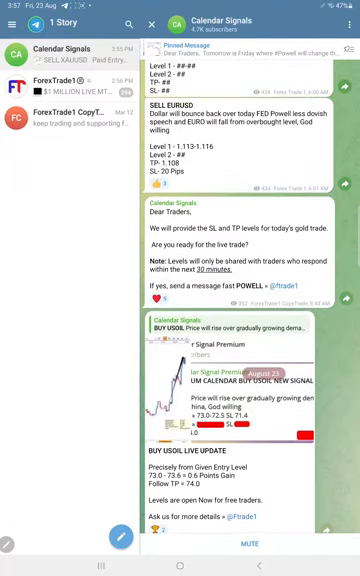